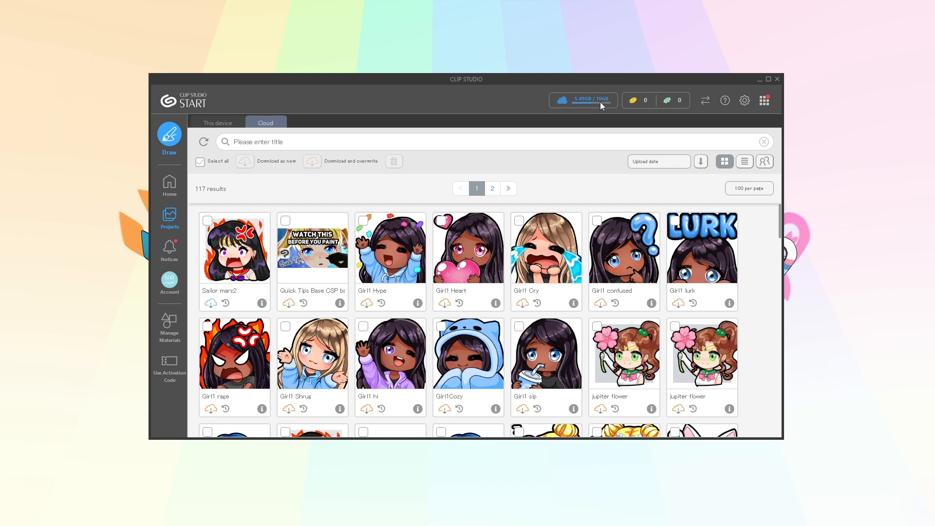
Open the Cloud page from the storage usage indicator (5.49 GB of 10 GB used)
click(560, 99)
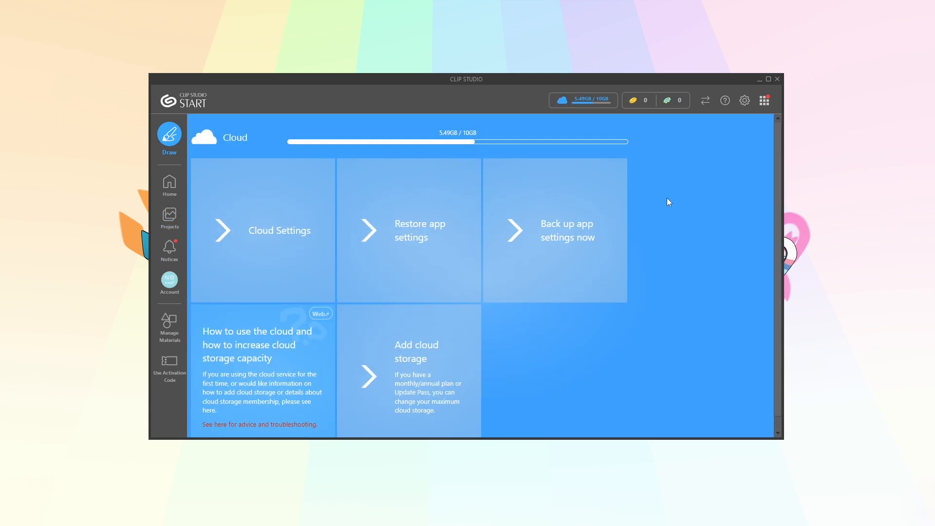
mouse_move(443, 245)
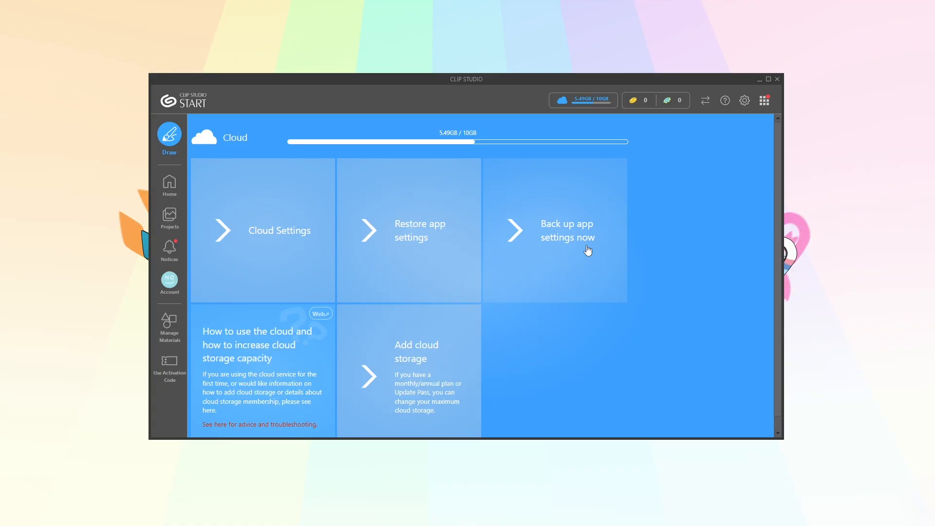
mouse_move(589, 263)
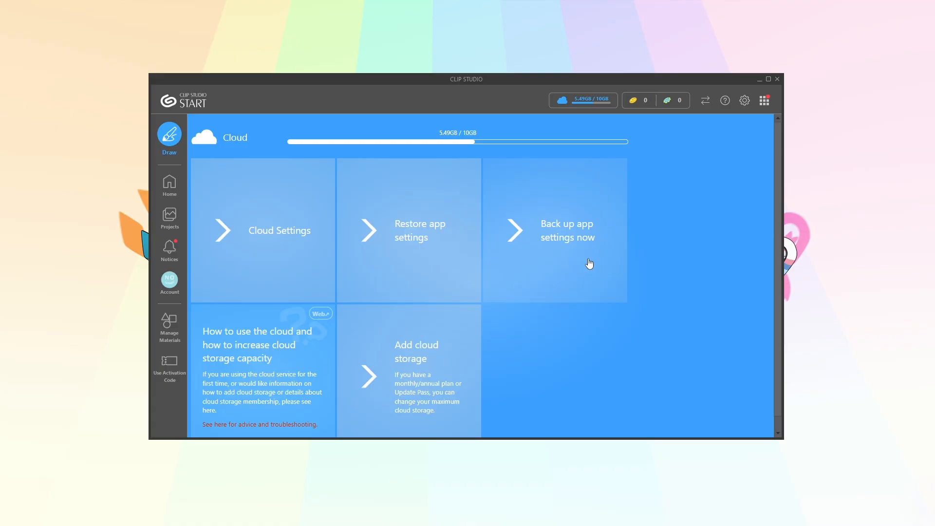
Back up app settings now, confirm, and close the finished Data Transfers list
click(567, 230)
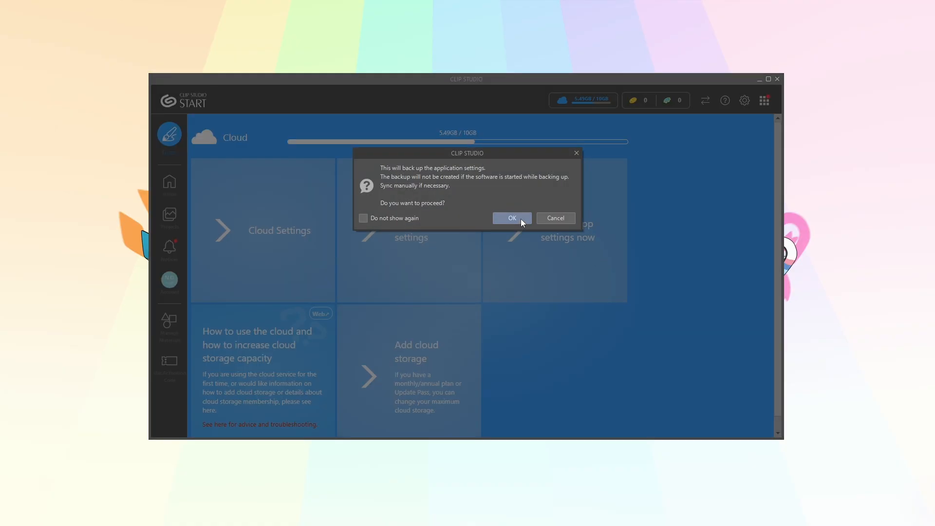
click(510, 218)
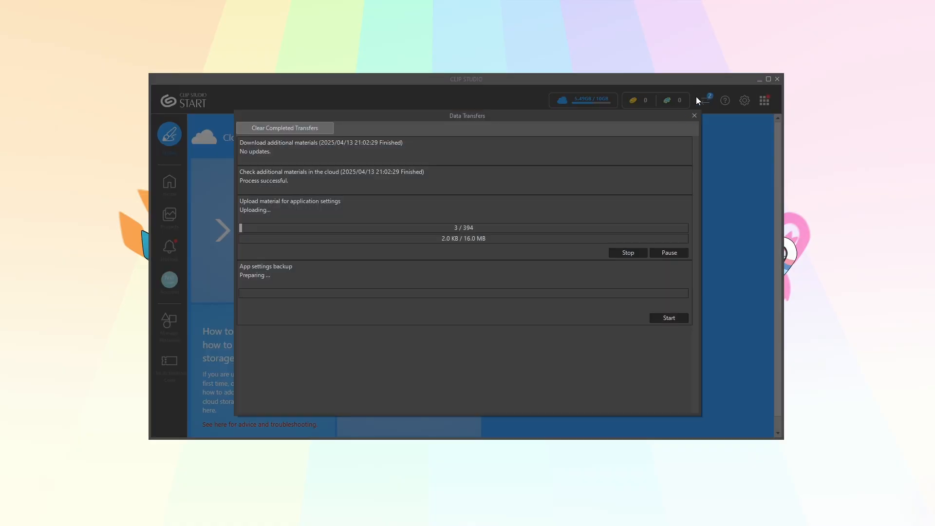
click(284, 128)
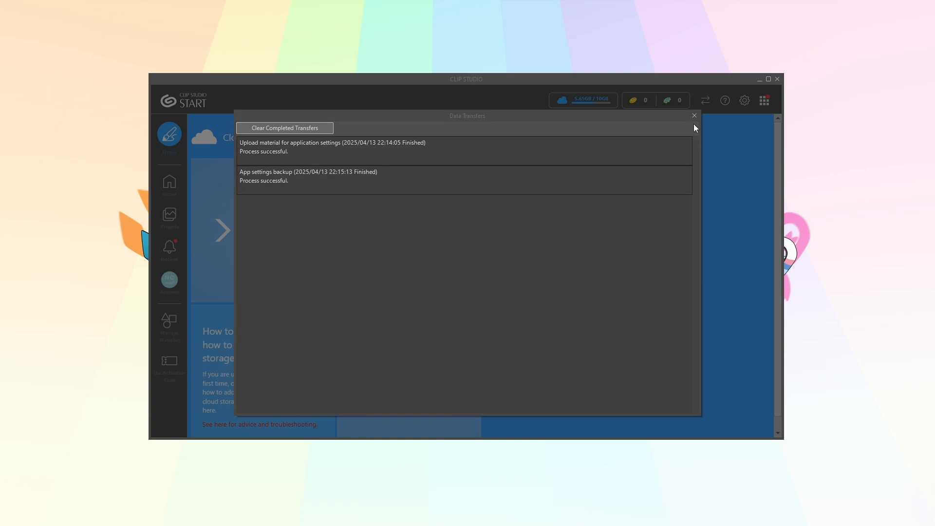
mouse_move(693, 115)
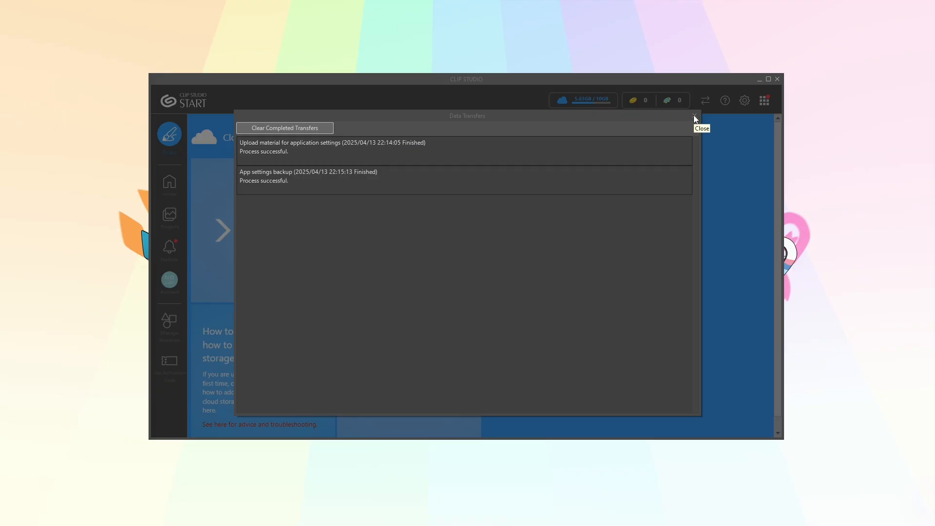
click(693, 117)
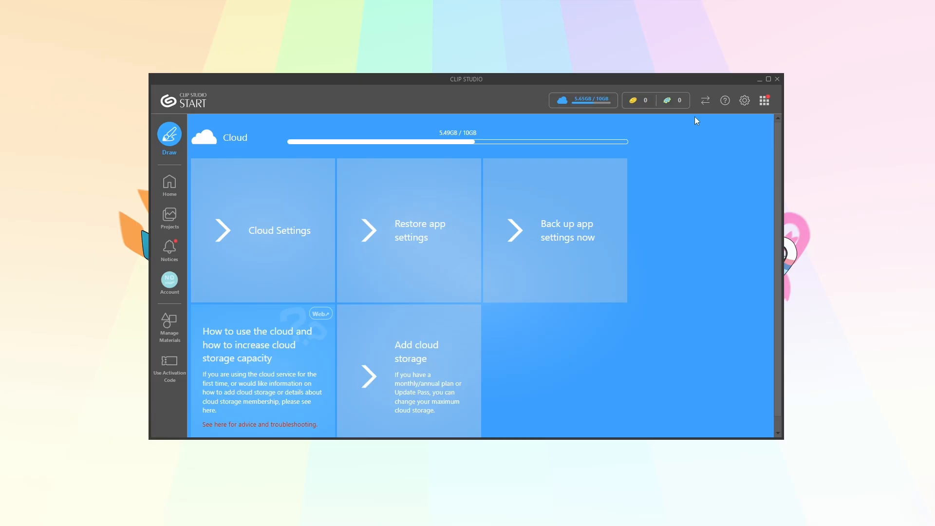
click(169, 185)
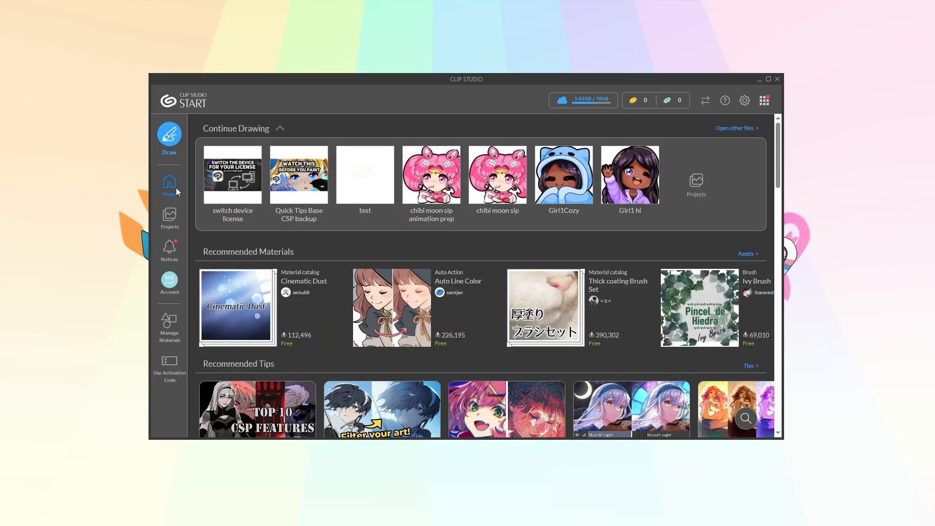
mouse_move(602, 123)
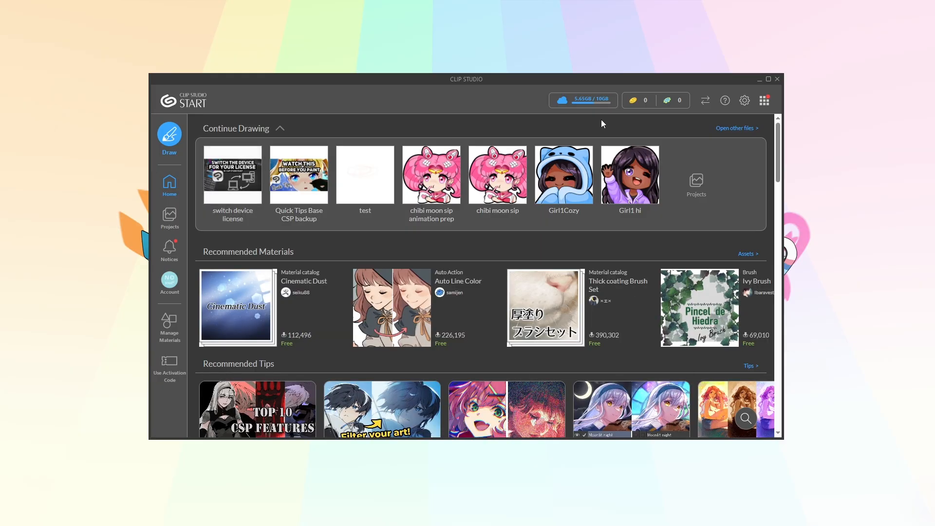
click(582, 99)
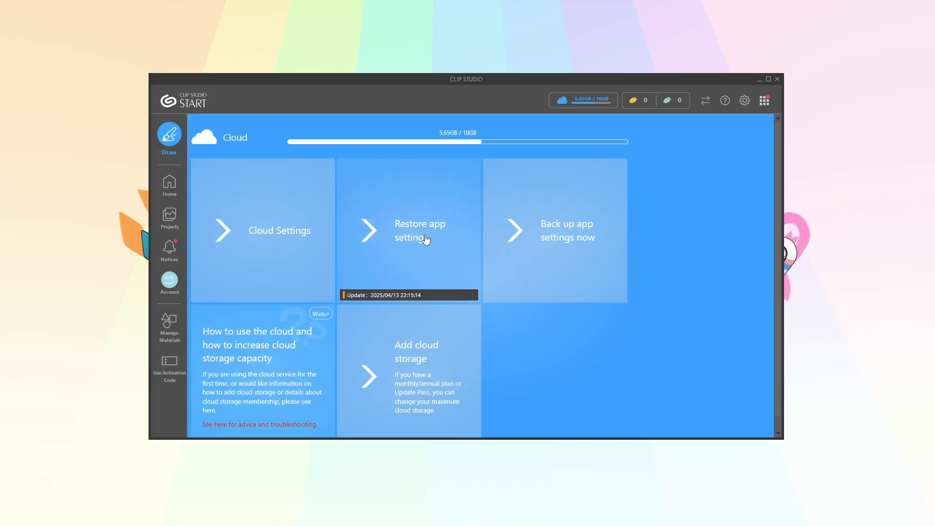
Open Restore app settings to see the 2025/04/13 desktop and iPad backups
click(419, 230)
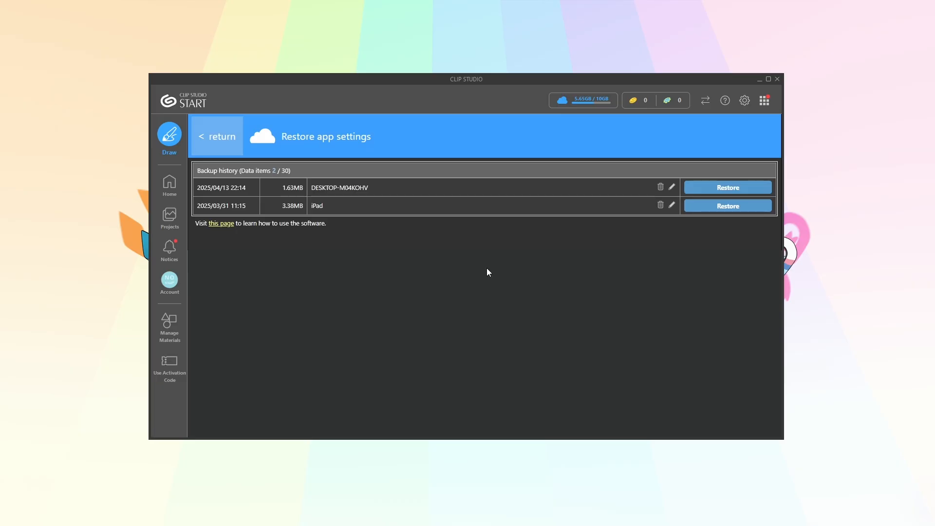
mouse_move(244, 209)
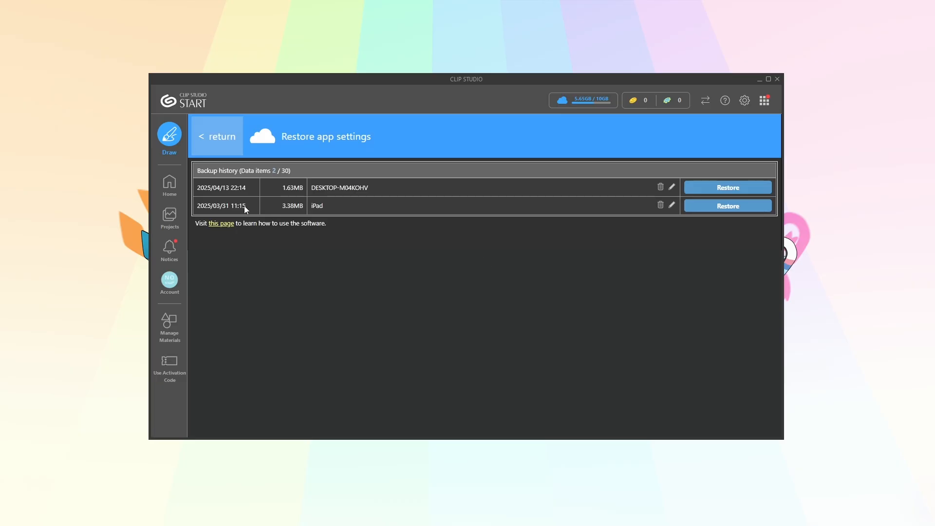
mouse_move(221, 185)
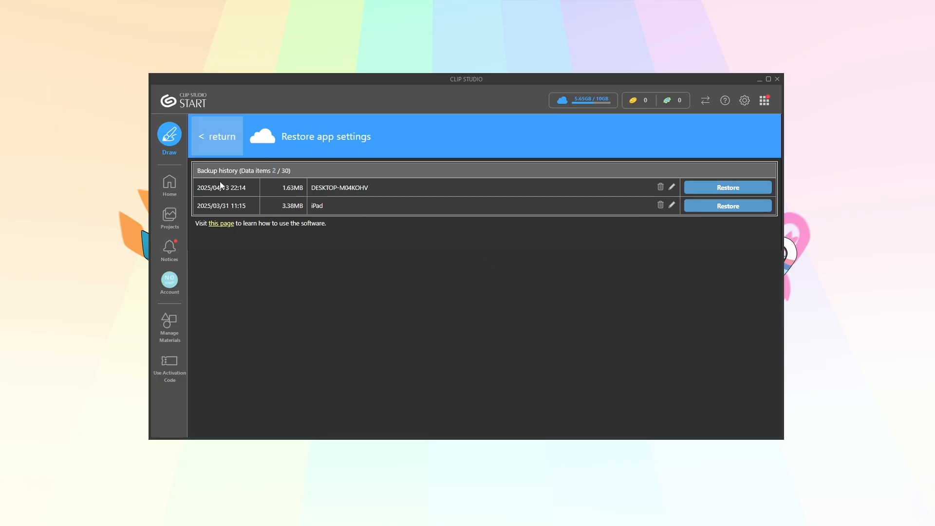
mouse_move(271, 195)
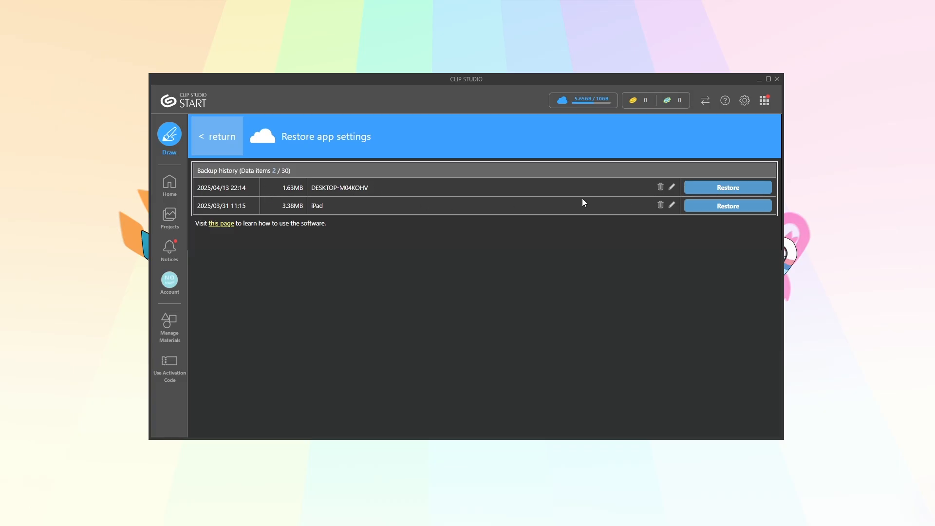
mouse_move(727, 186)
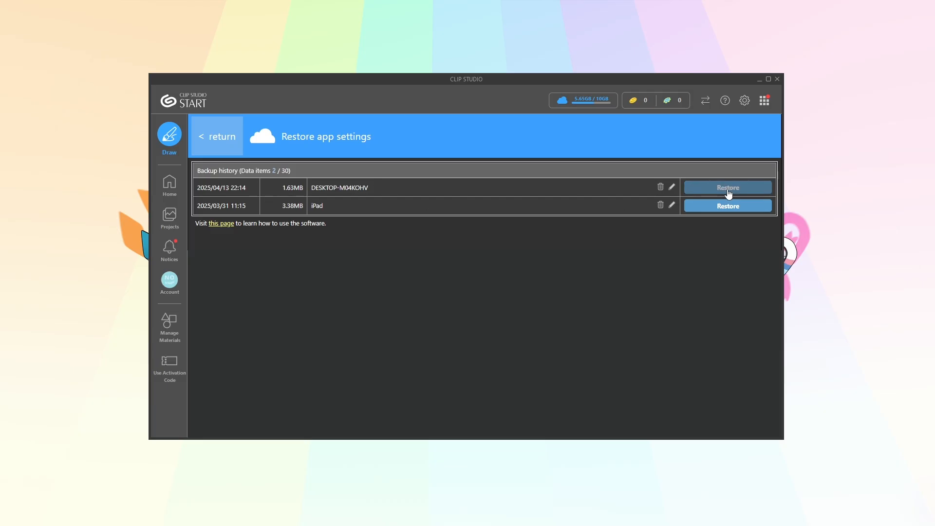
Restore from the 2025/04/13 22:14 backup, confirming and acknowledging the brush-tip note
click(727, 187)
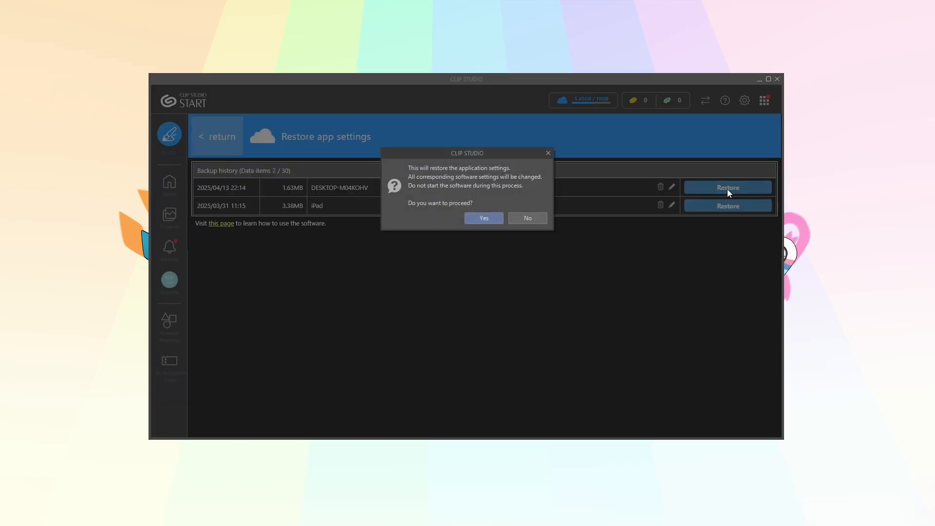
mouse_move(500, 200)
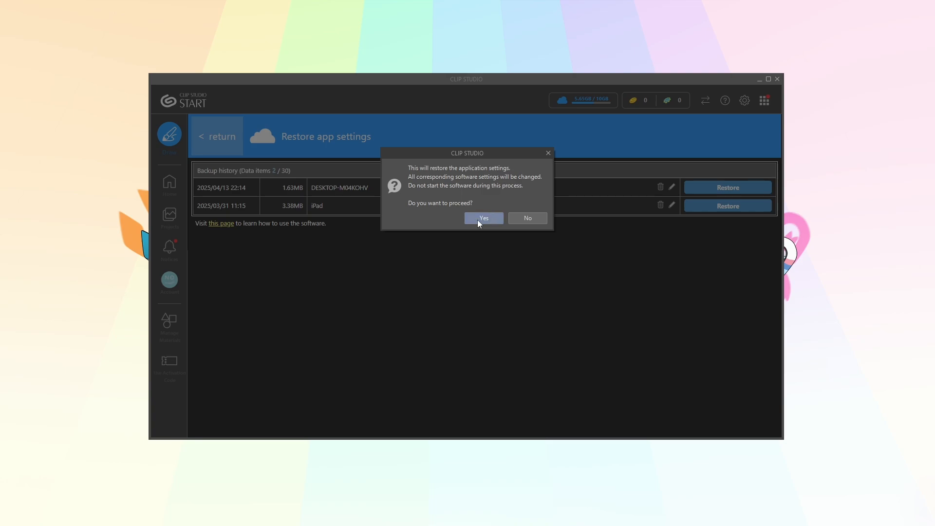
click(483, 218)
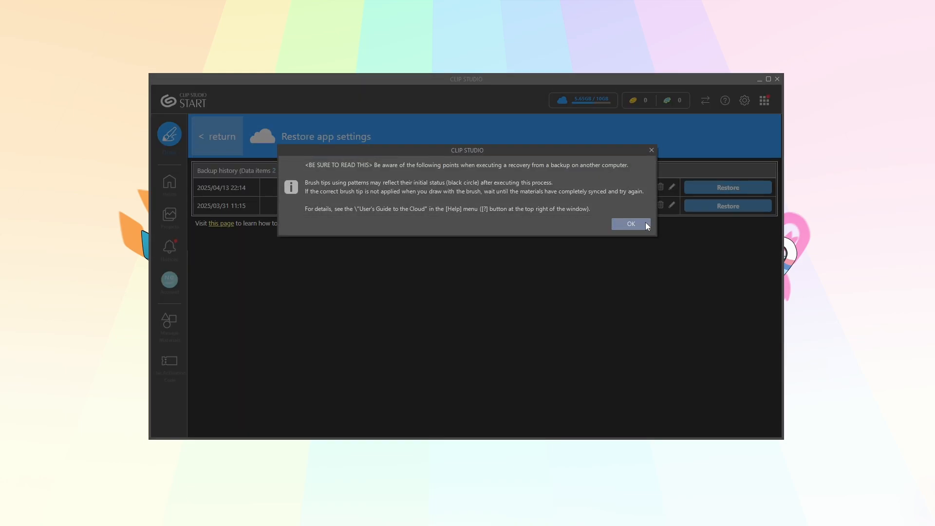
click(630, 223)
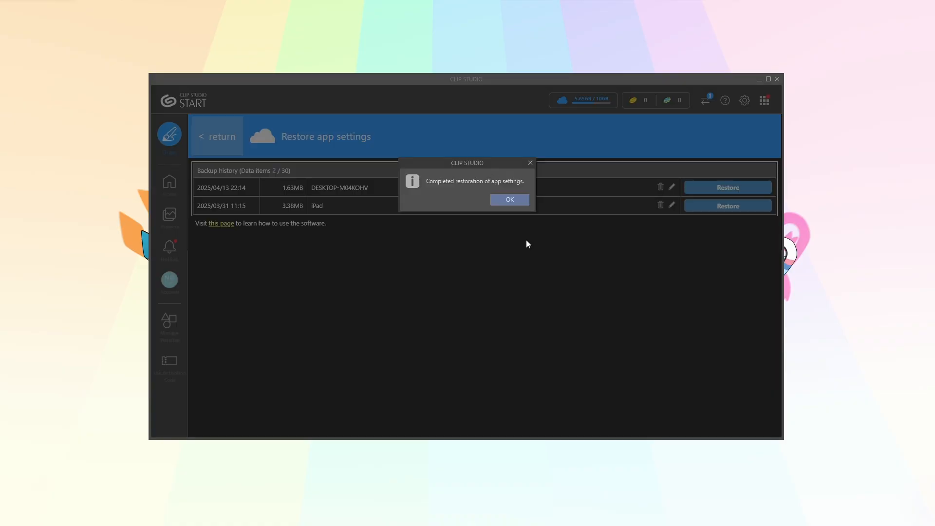
mouse_move(526, 191)
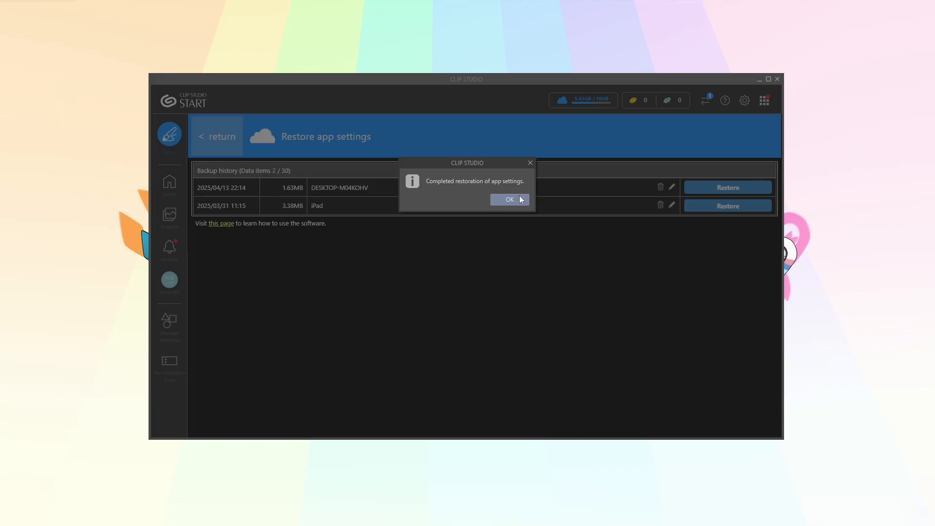
Dismiss the restoration notice and close the Quick Tips Base CSP backup canvas
click(508, 199)
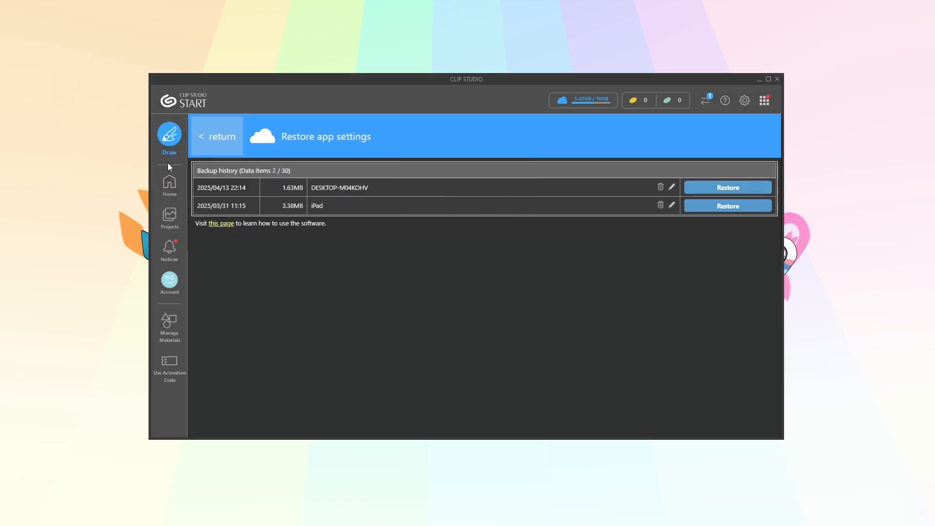
mouse_move(464, 255)
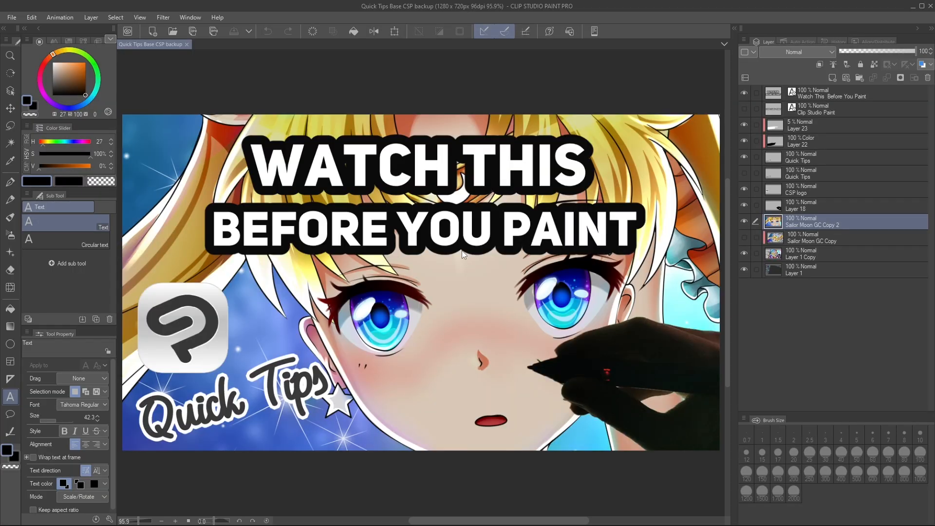
mouse_move(263, 127)
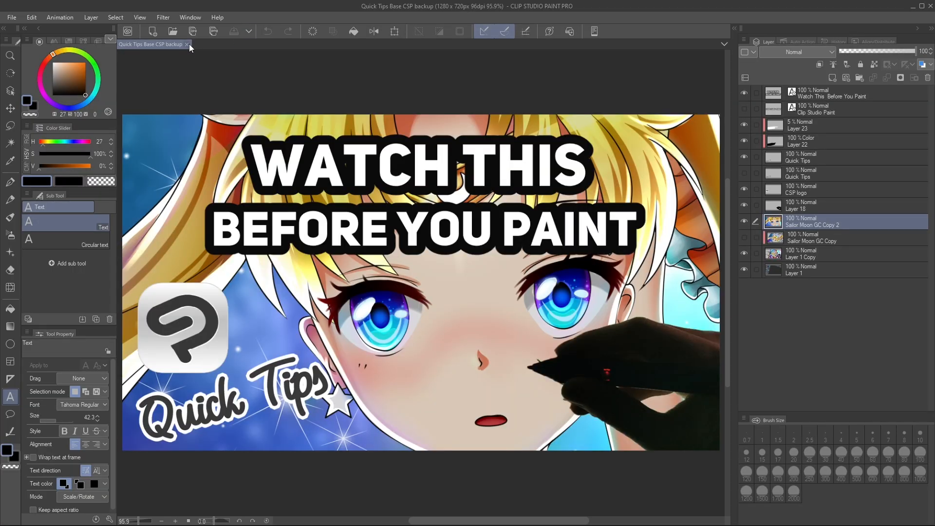
click(187, 44)
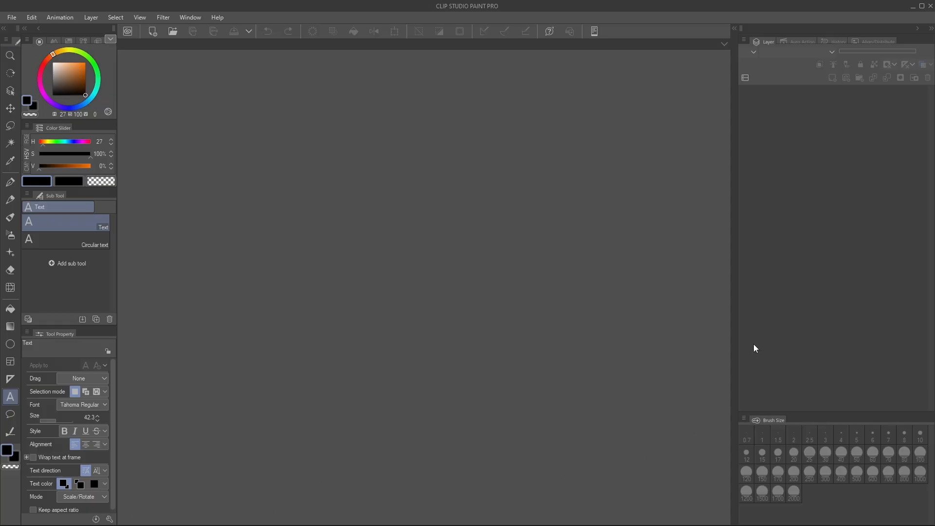
mouse_move(93, 58)
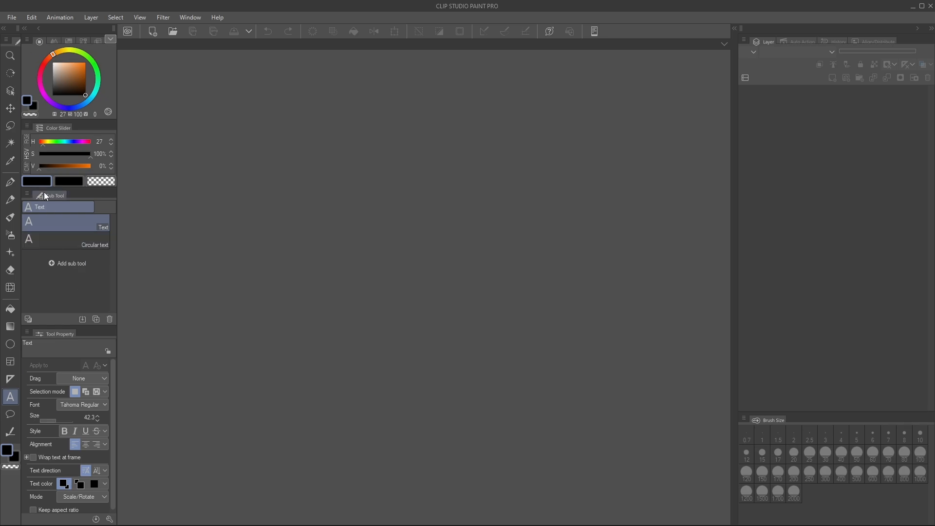
mouse_move(45, 197)
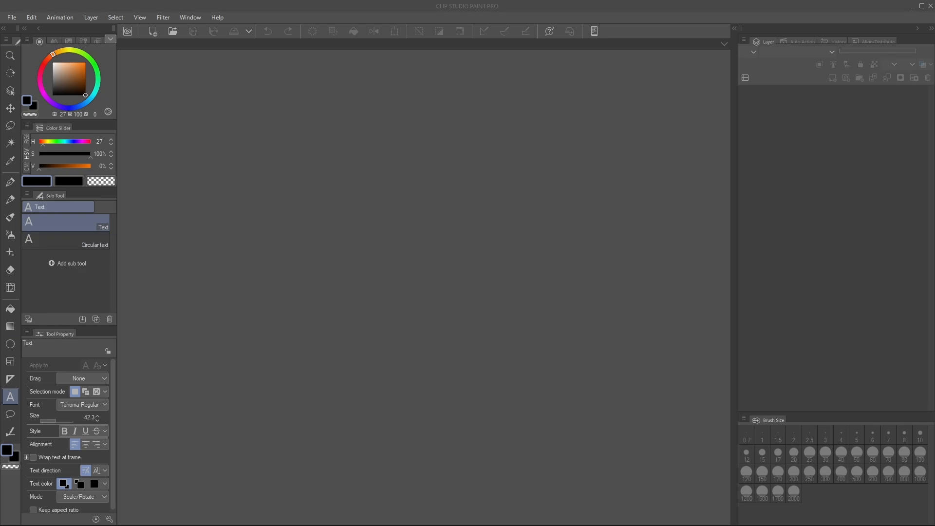
mouse_move(501, 111)
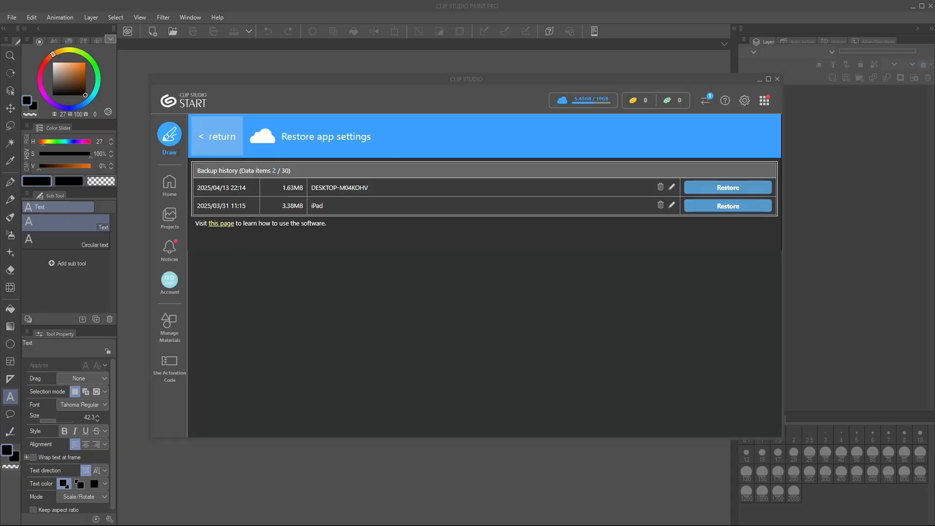
mouse_move(169, 326)
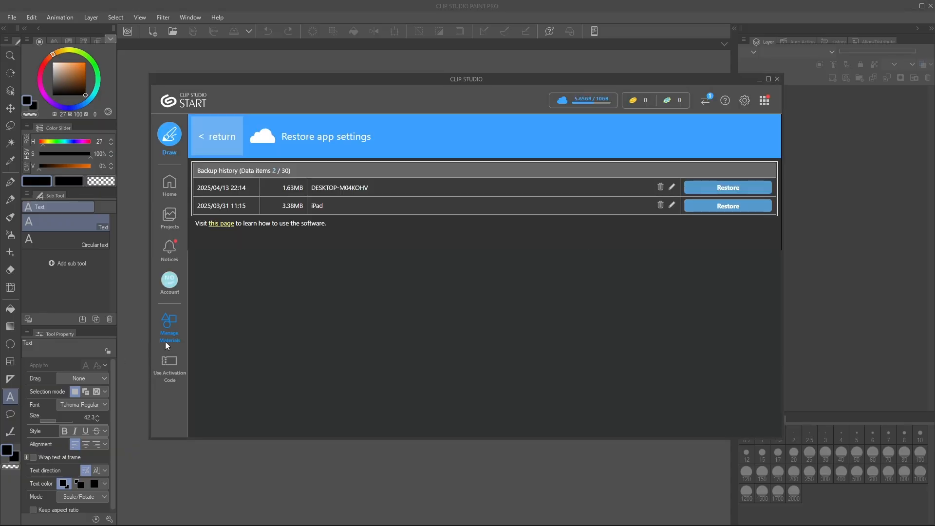
mouse_move(233, 277)
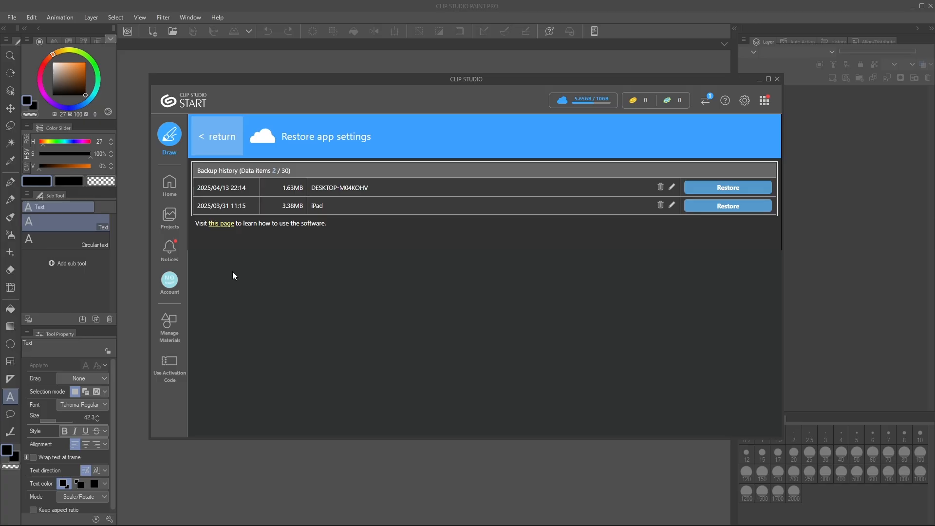
mouse_move(169, 327)
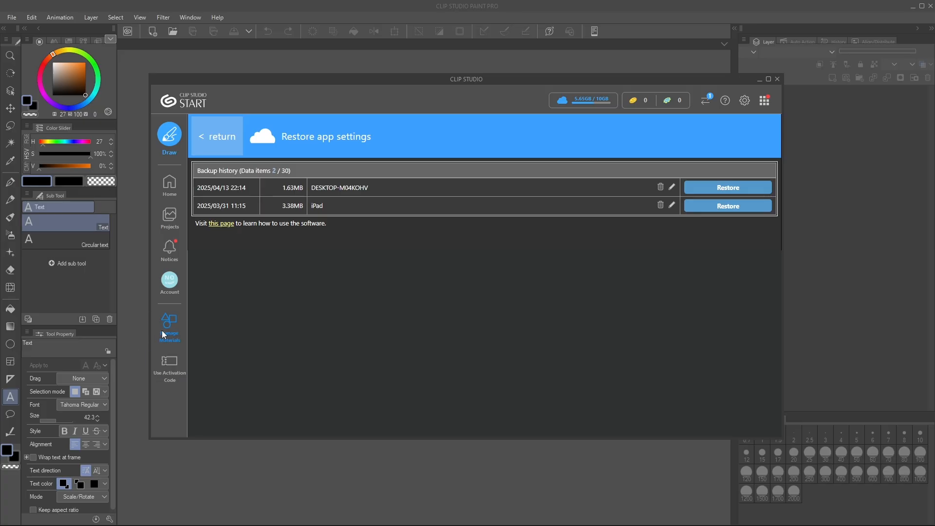
Show the Cloud tab of Manage Materials, listing two workspaces and three blend brushes
click(169, 324)
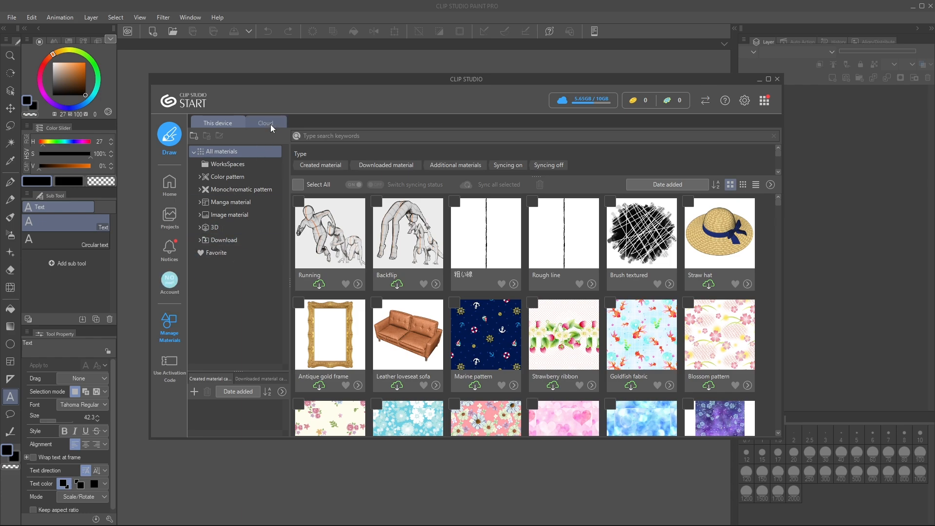
click(266, 123)
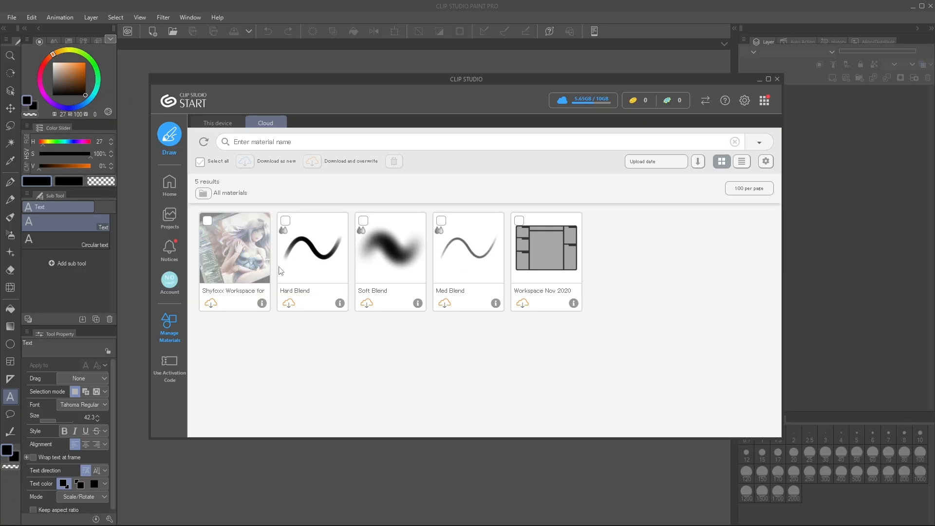
mouse_move(221, 266)
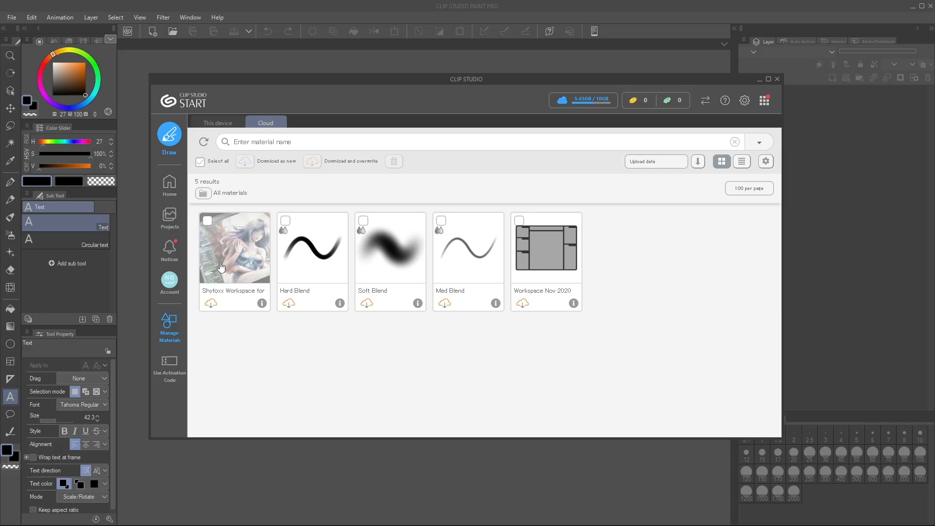